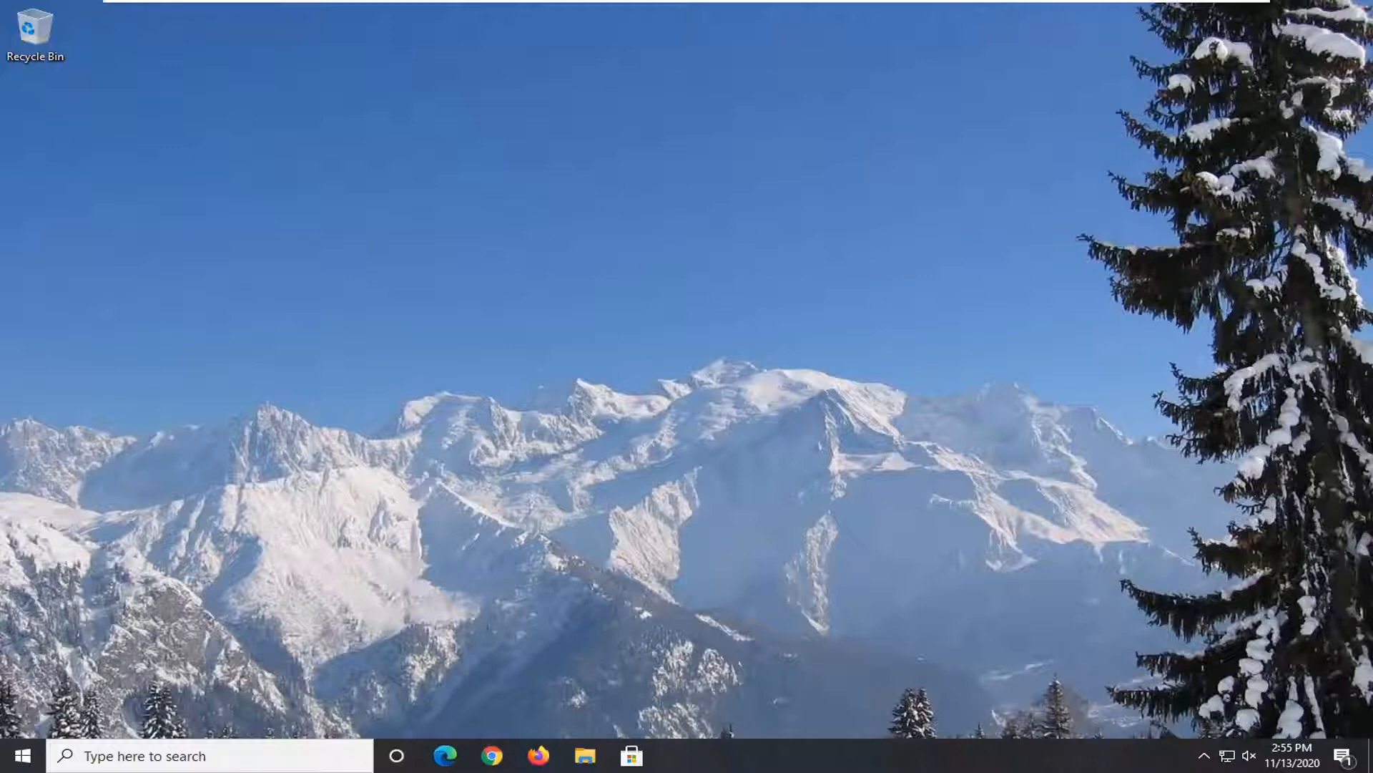
pyautogui.moveTo(741, 362)
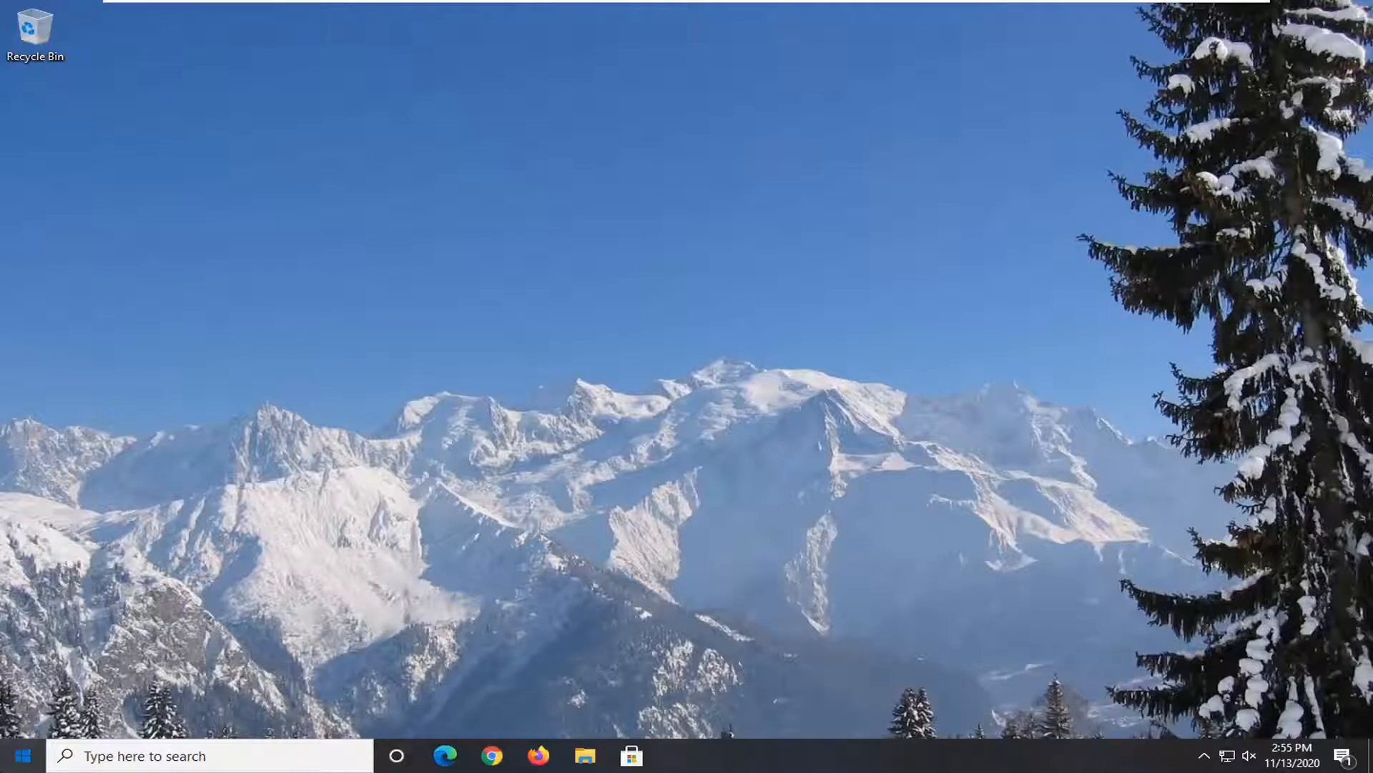
# - Launch the Services console and scroll the service list down toward Credential Manager
pyautogui.write('seri')
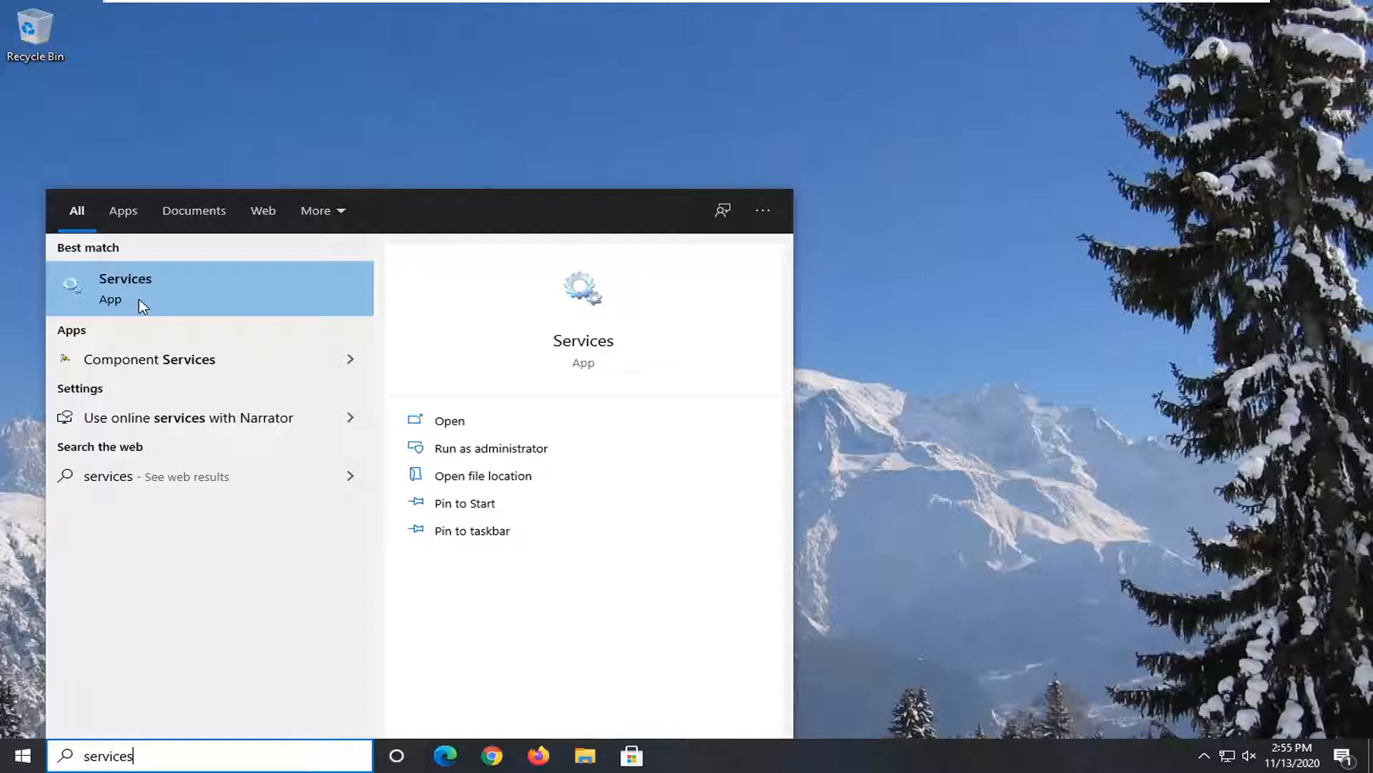
pyautogui.moveTo(189, 224)
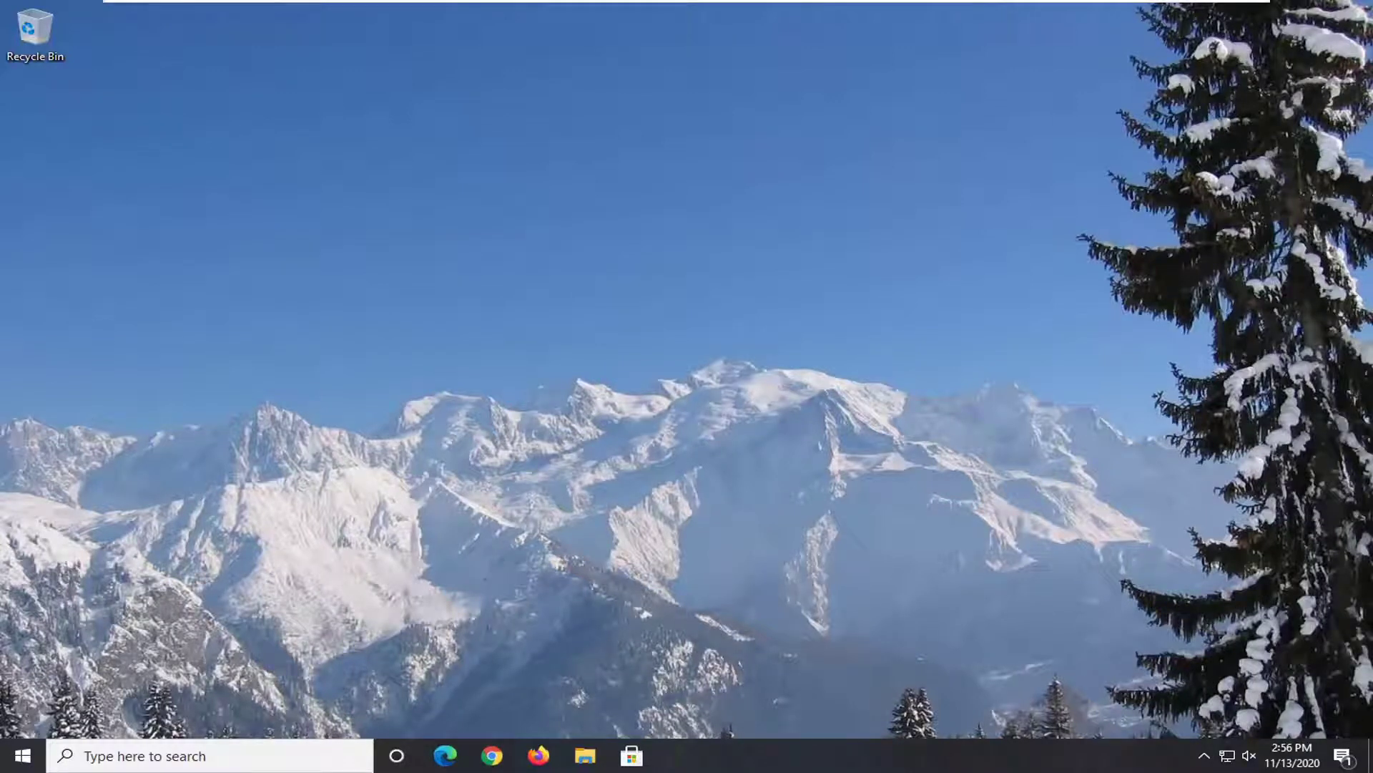
pyautogui.moveTo(878, 416)
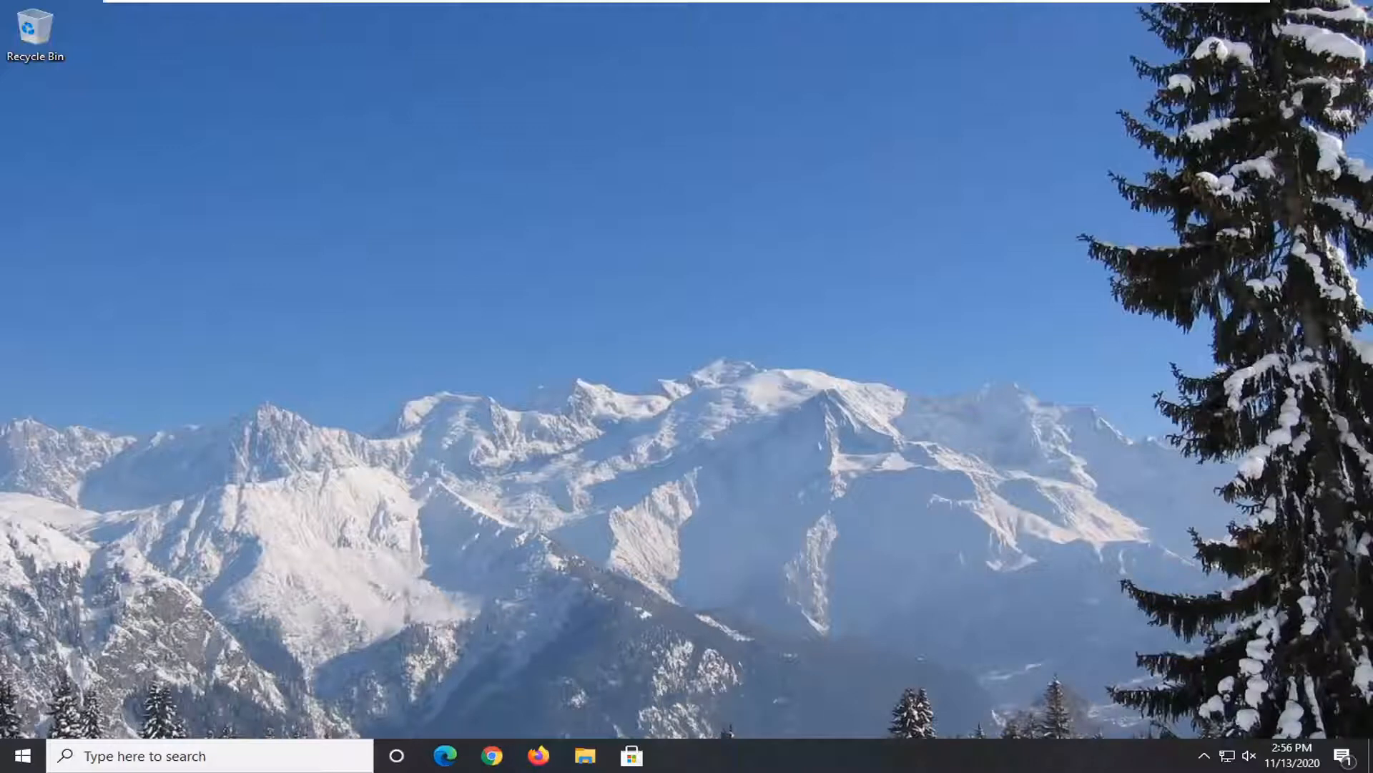
pyautogui.click(678, 755)
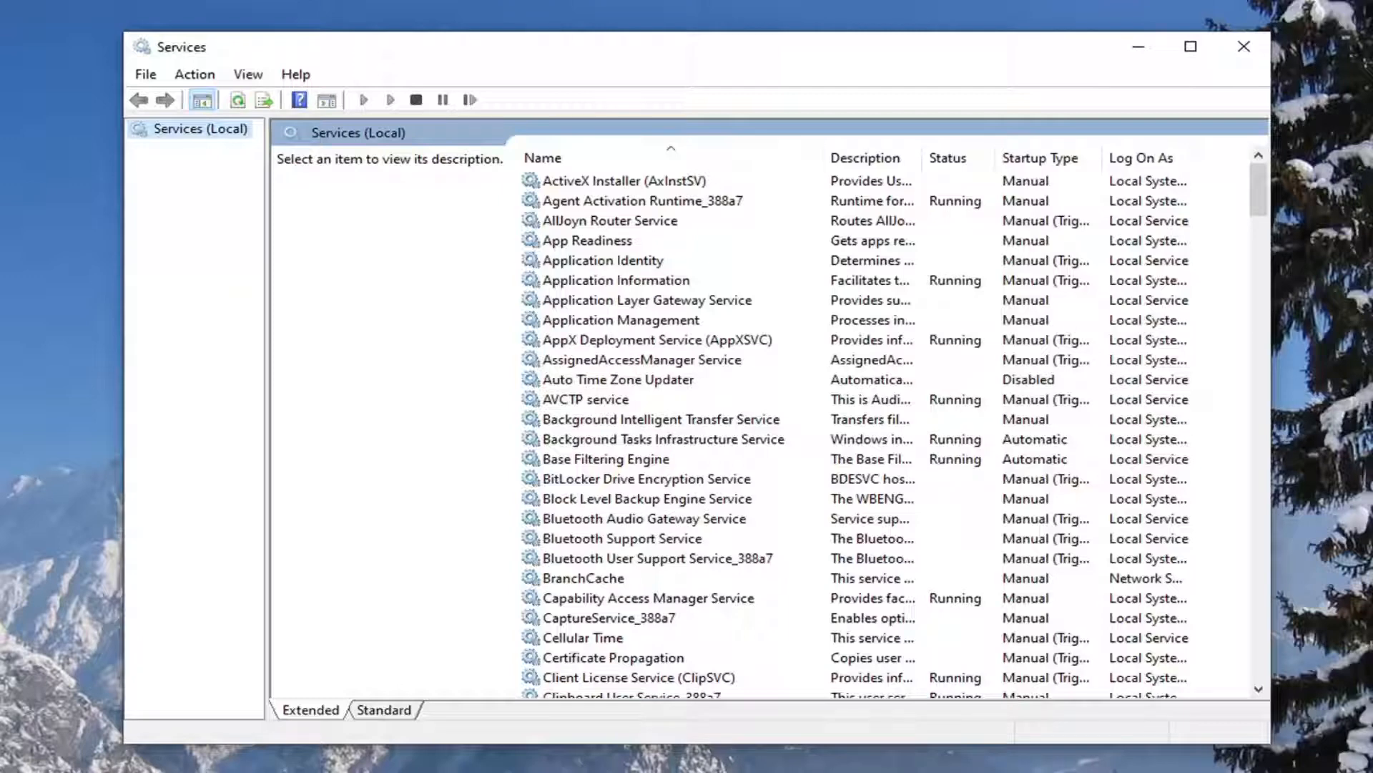
pyautogui.click(586, 400)
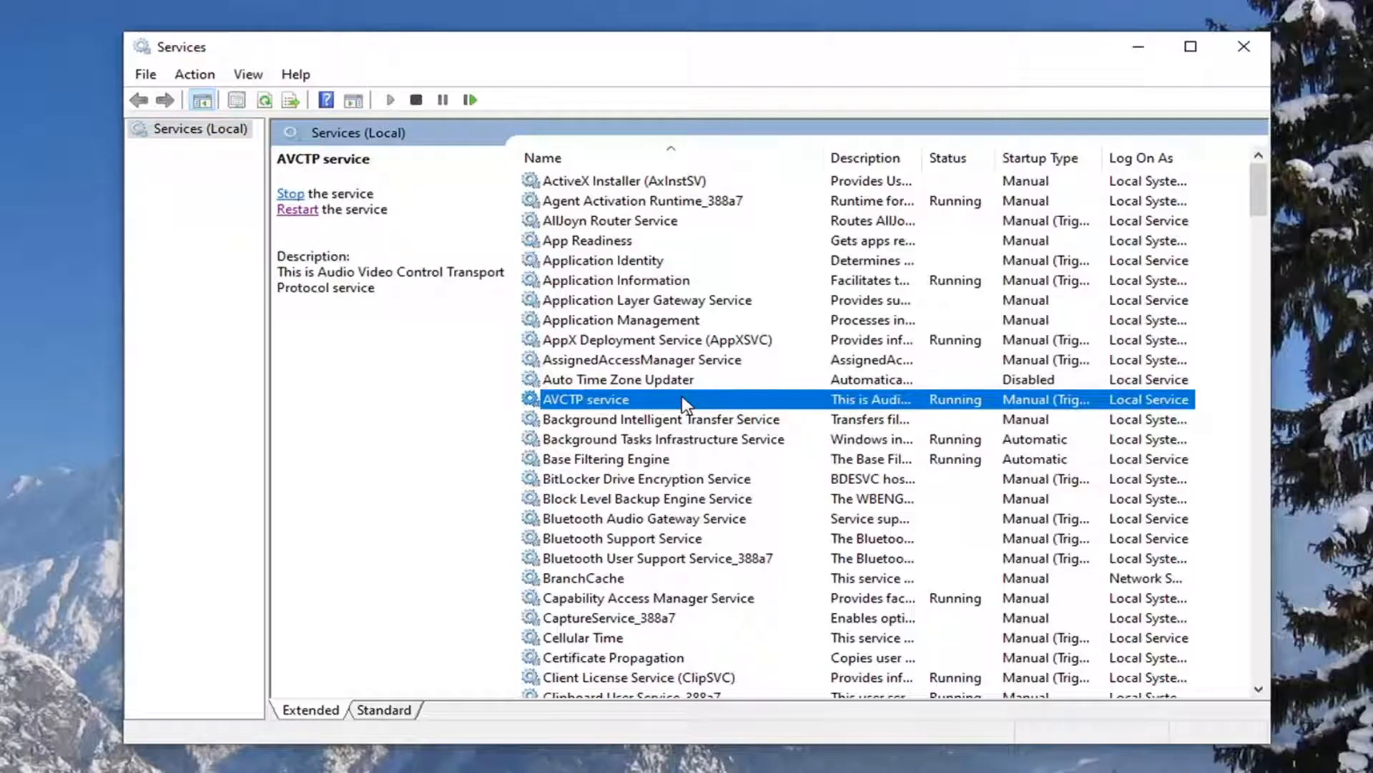
pyautogui.scroll(-3)
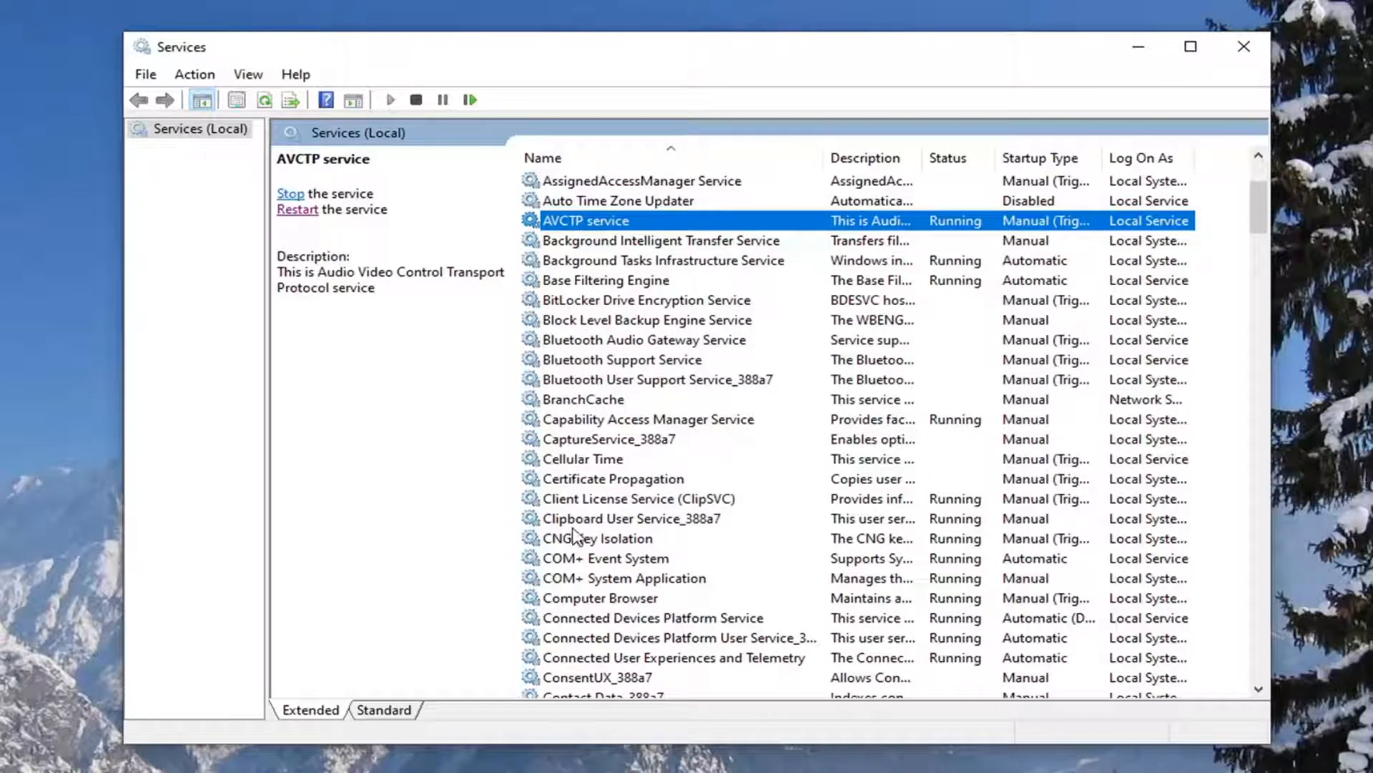
pyautogui.scroll(-3)
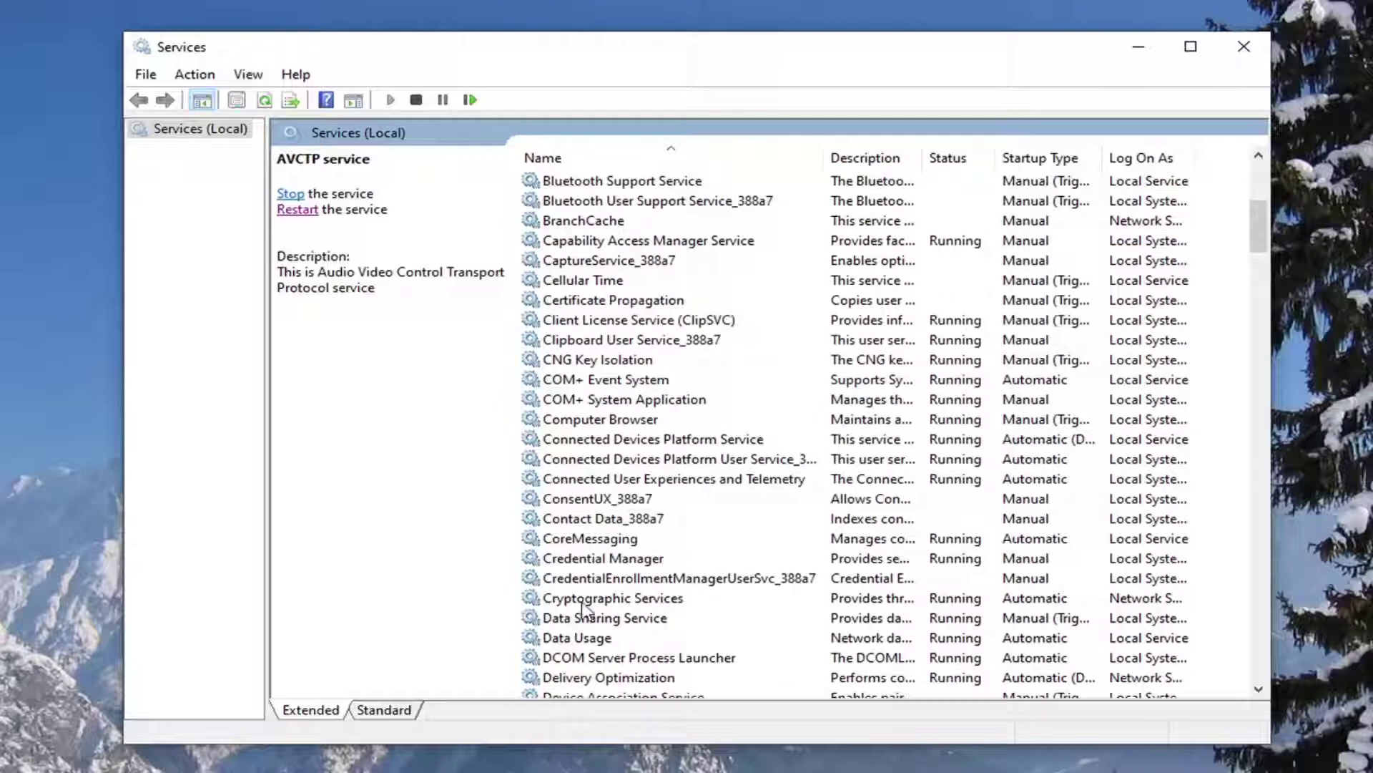
# - Set Credential Manager's Log On account to 'Network Service', verified with Check Names
pyautogui.doubleClick(602, 558)
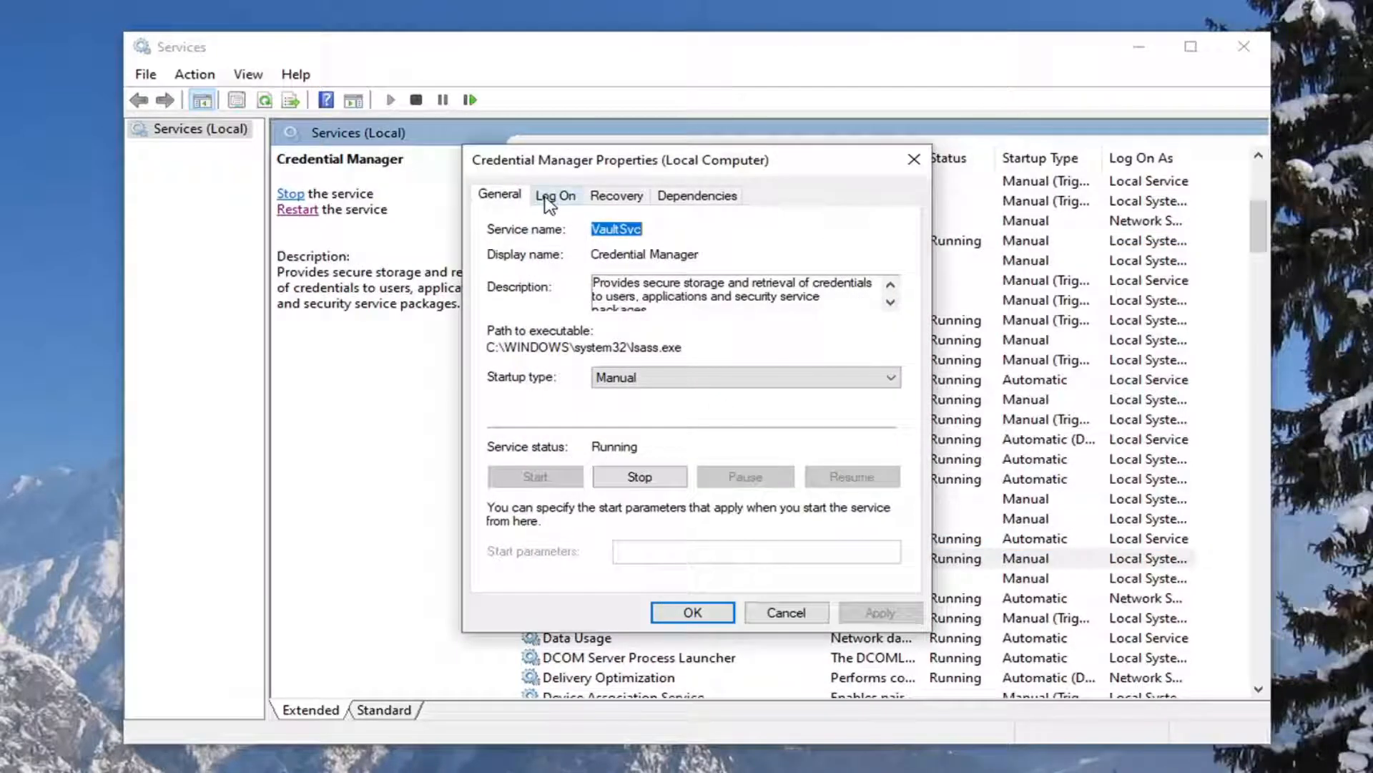
pyautogui.click(555, 195)
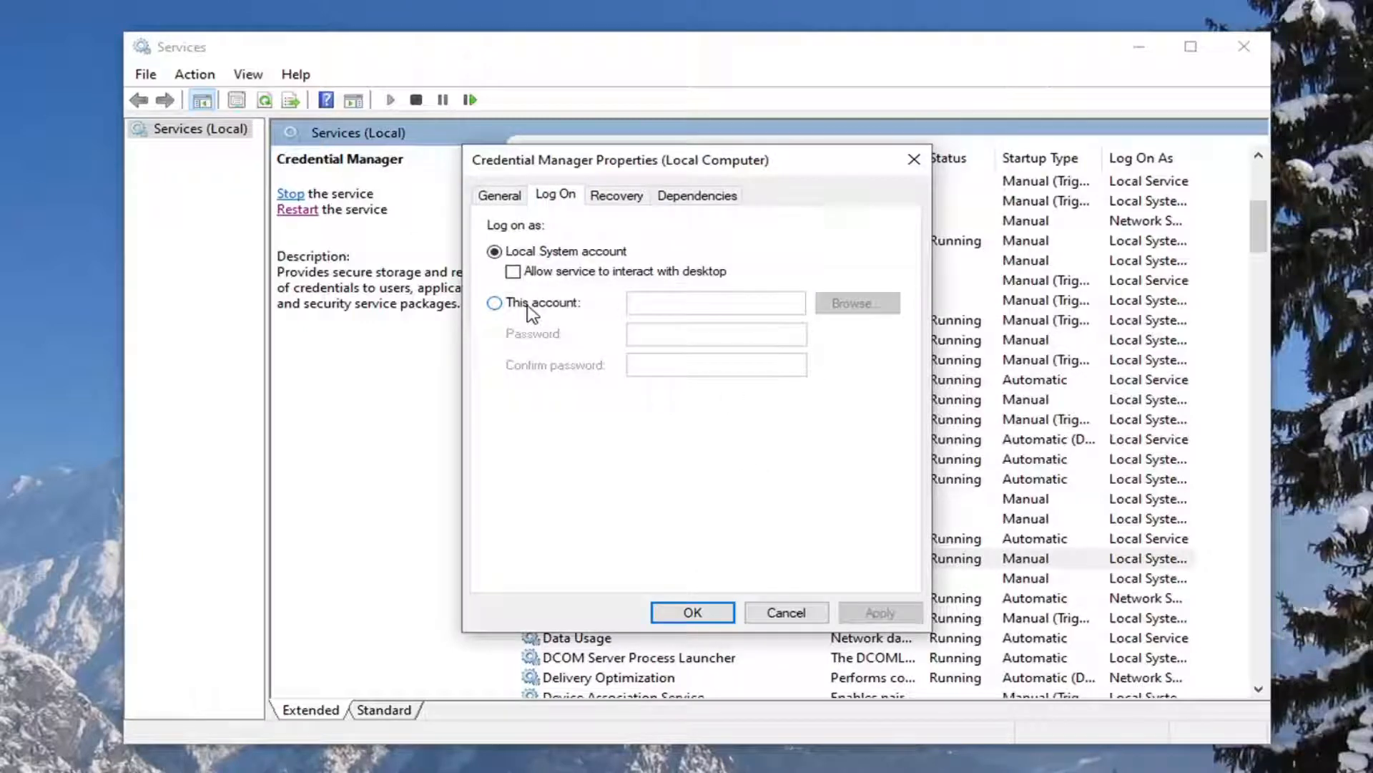
pyautogui.click(494, 303)
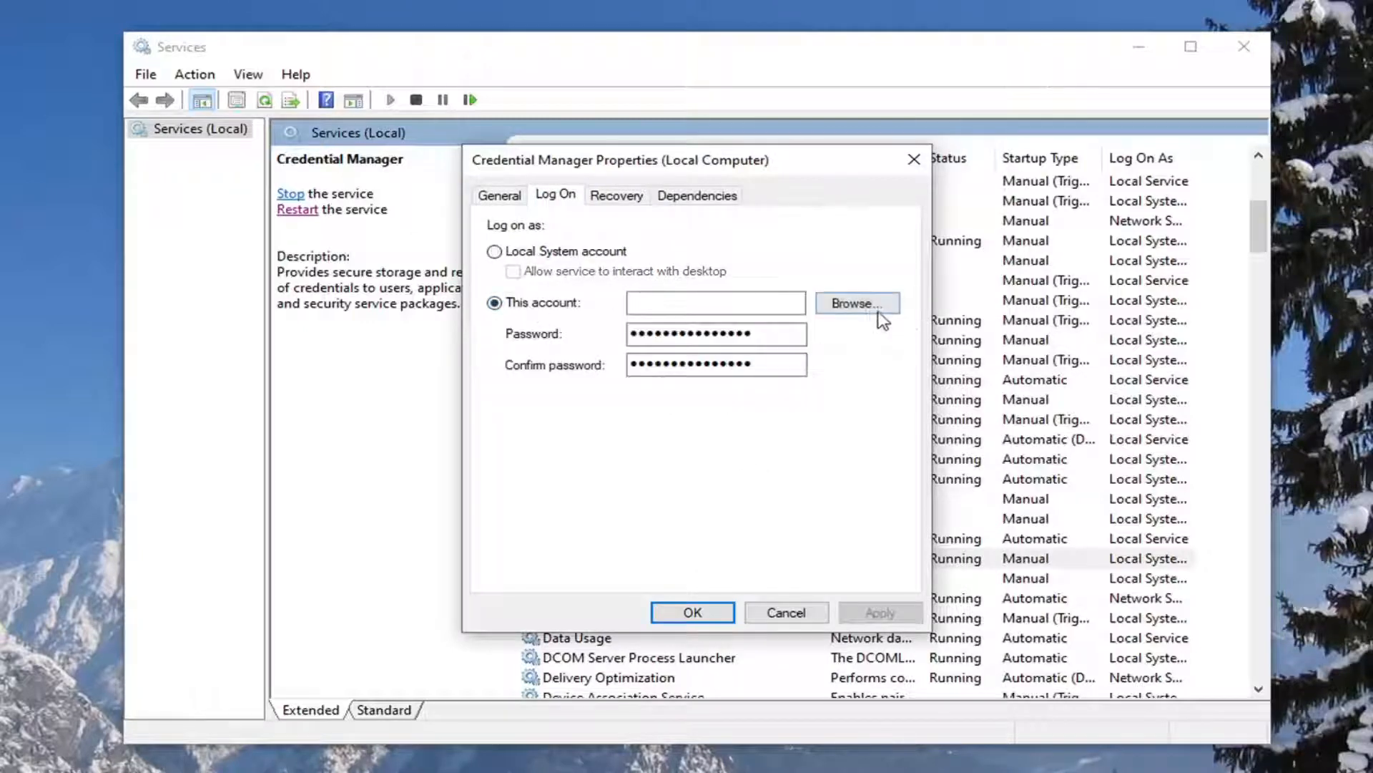
pyautogui.click(858, 302)
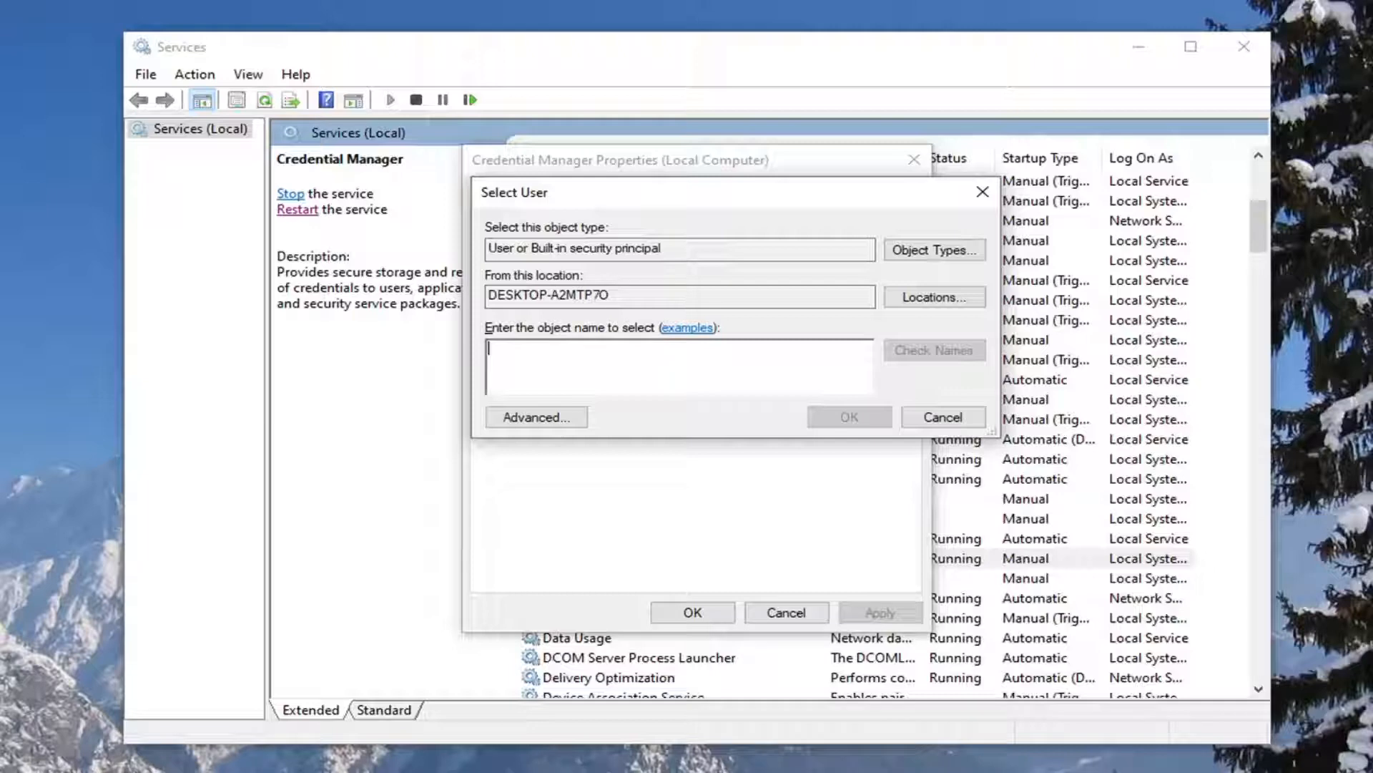
pyautogui.write('Network')
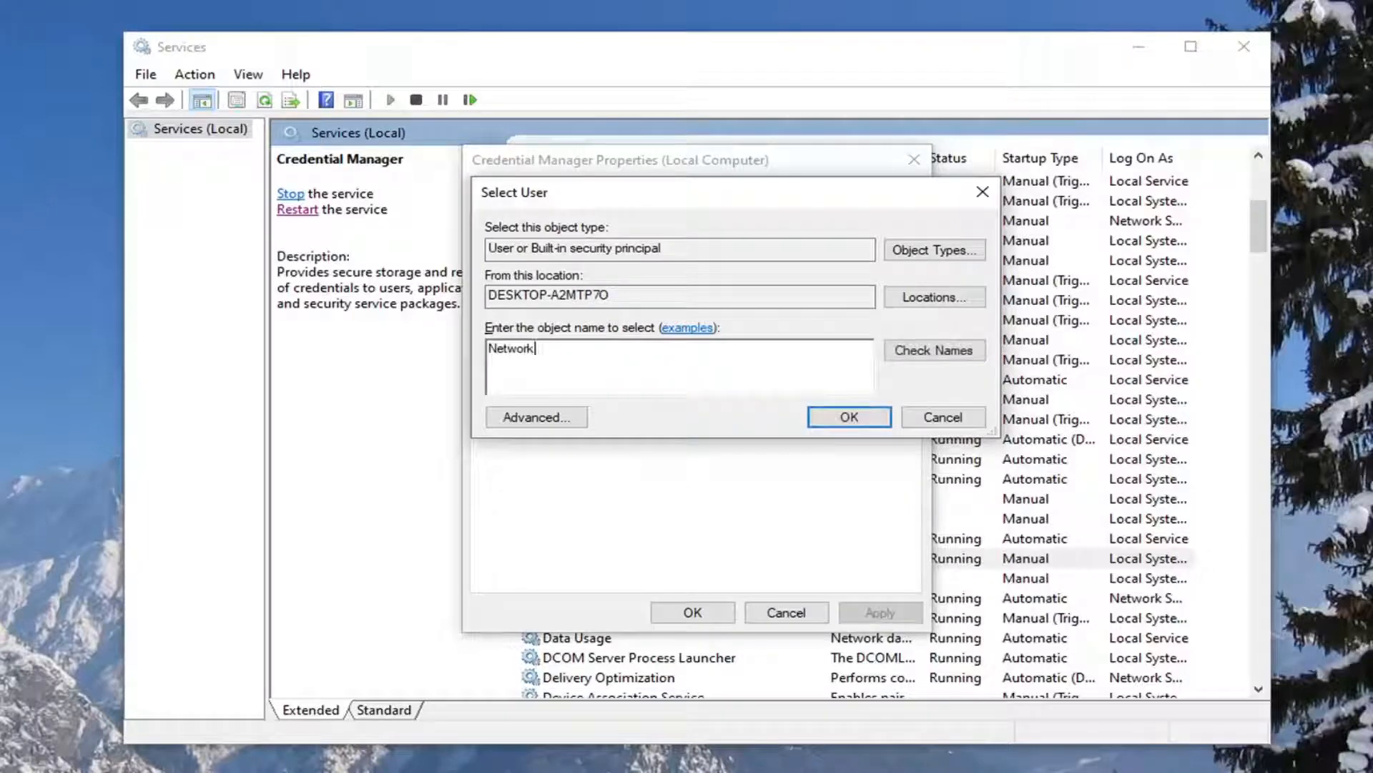
pyautogui.write('Service')
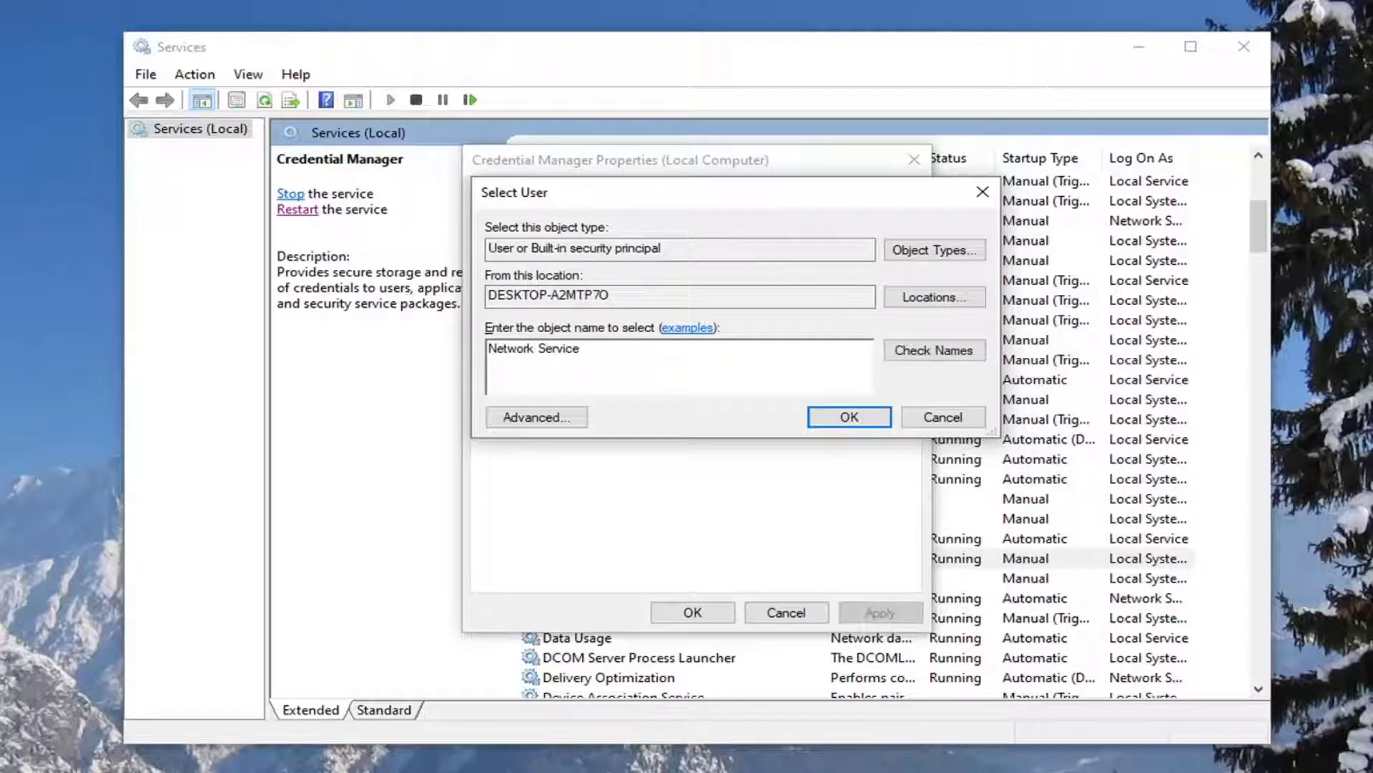
pyautogui.click(935, 350)
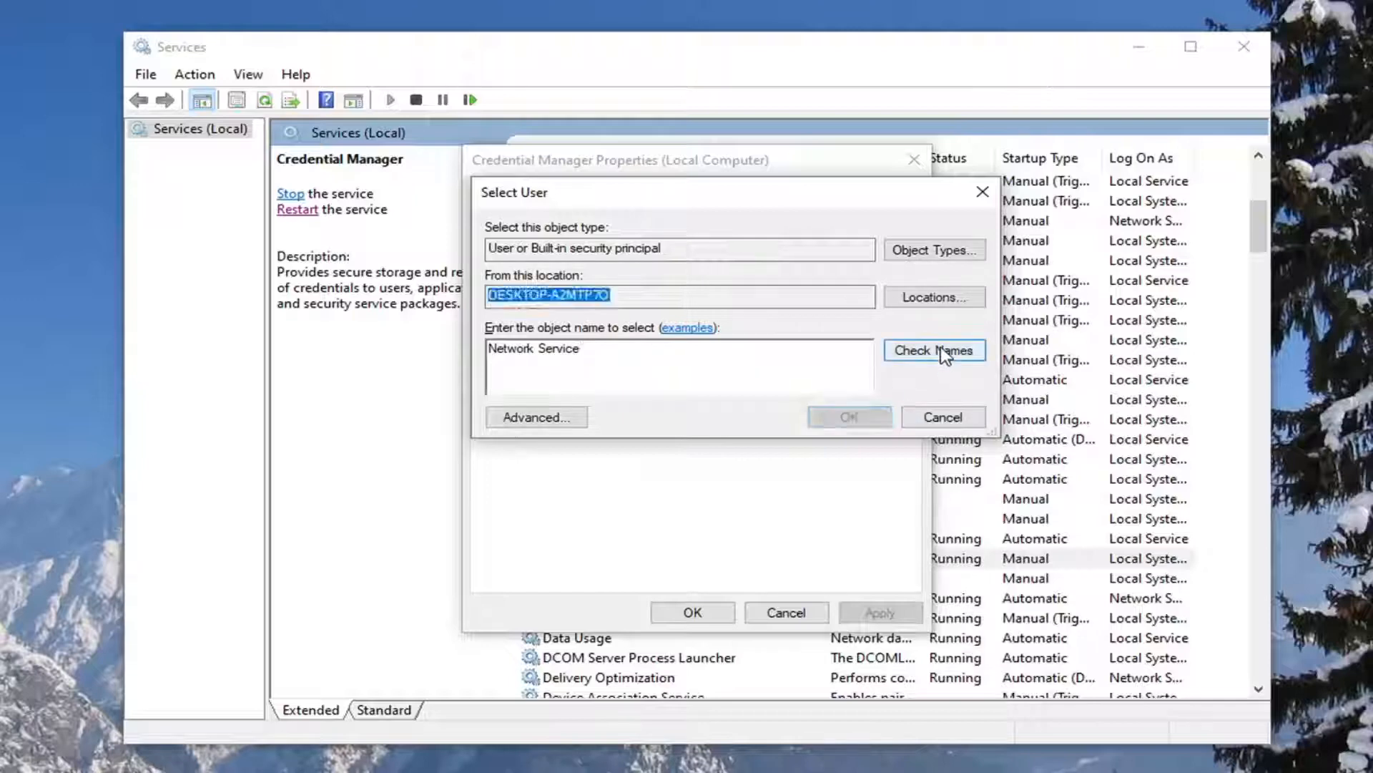
pyautogui.click(934, 349)
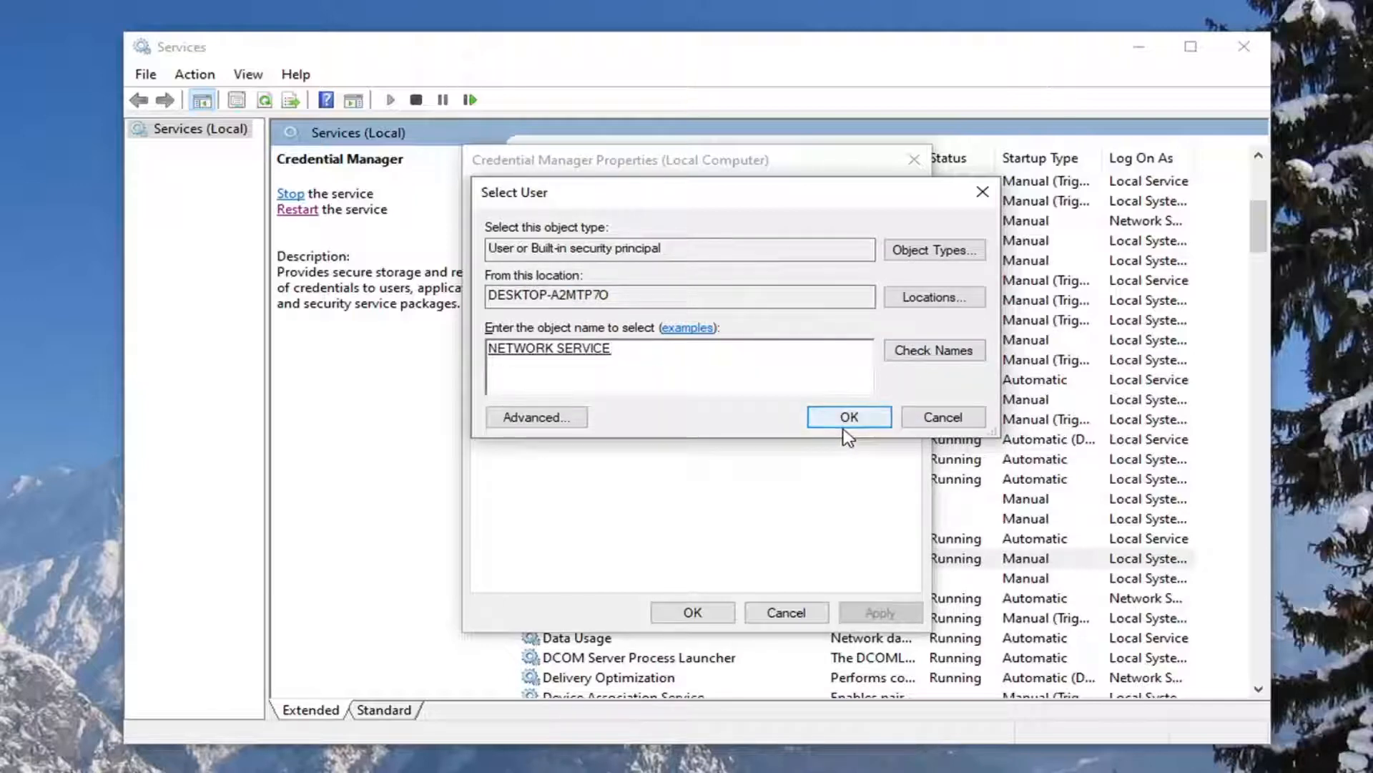
pyautogui.click(848, 416)
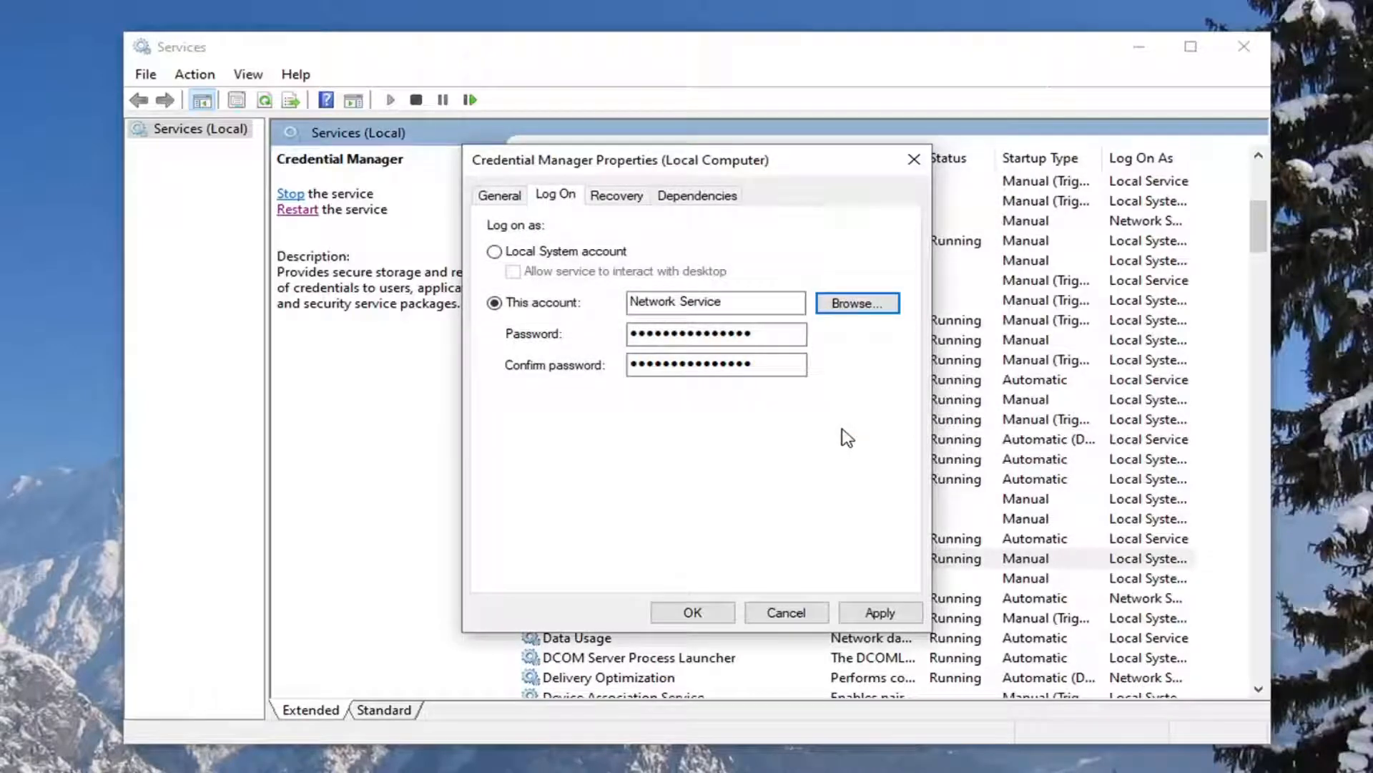
# - Apply the Network Service logon with cleared passwords, dismissing the password warning and restart notice
pyautogui.click(880, 612)
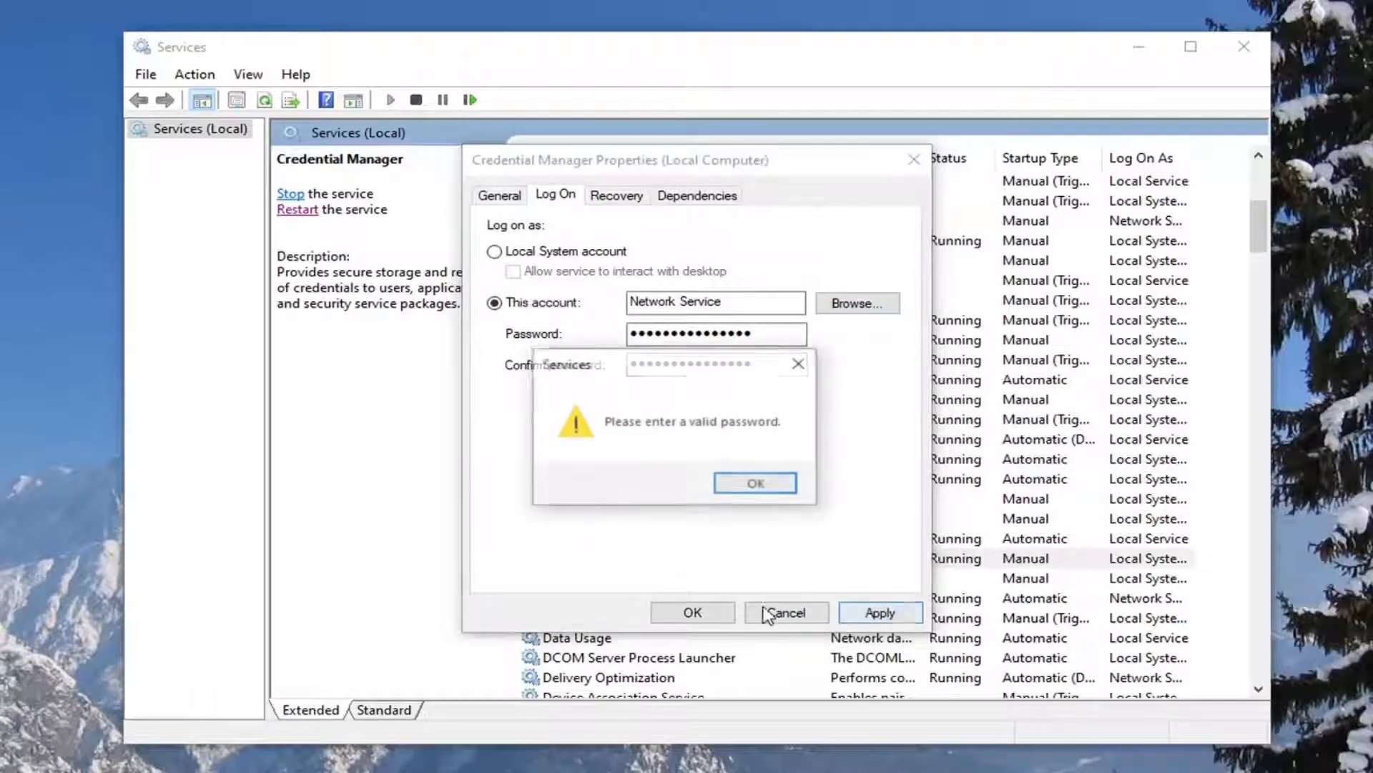
pyautogui.click(755, 482)
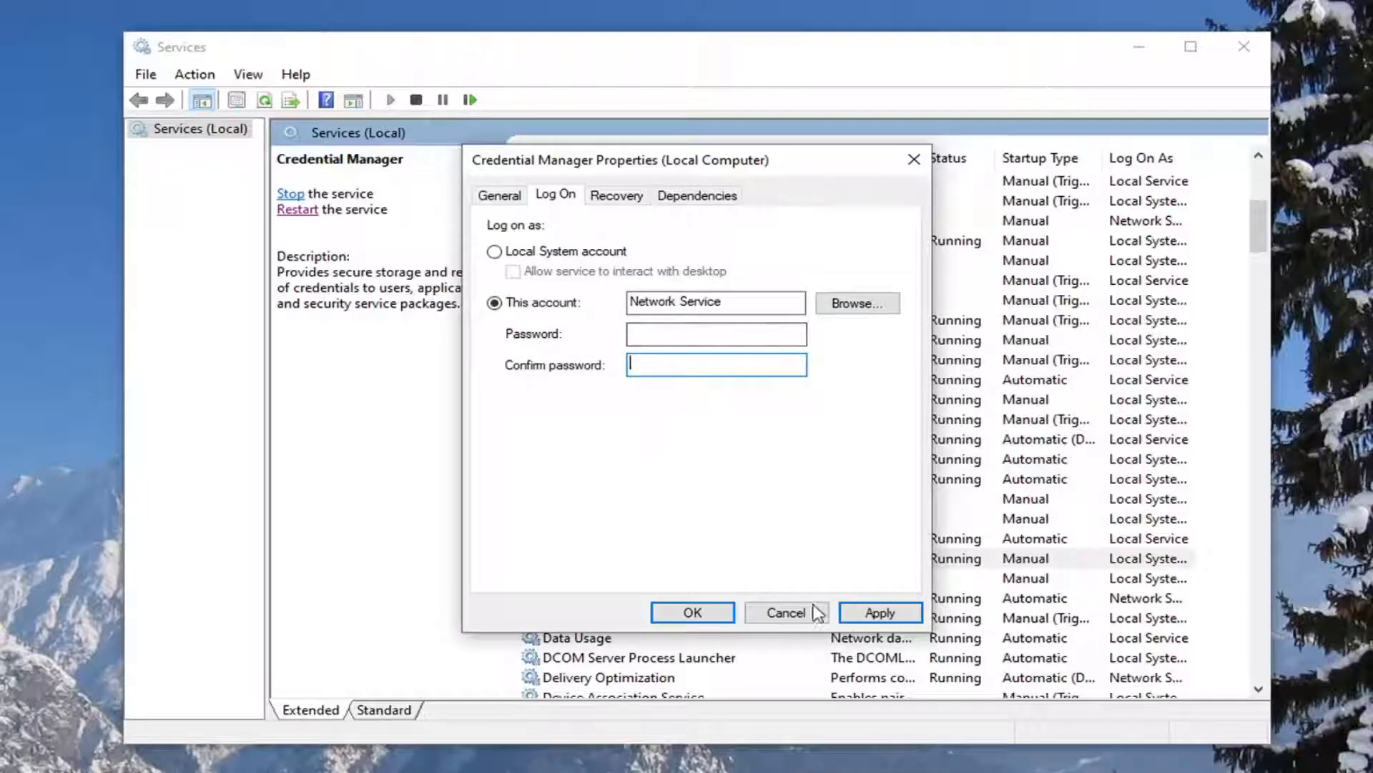
pyautogui.click(880, 613)
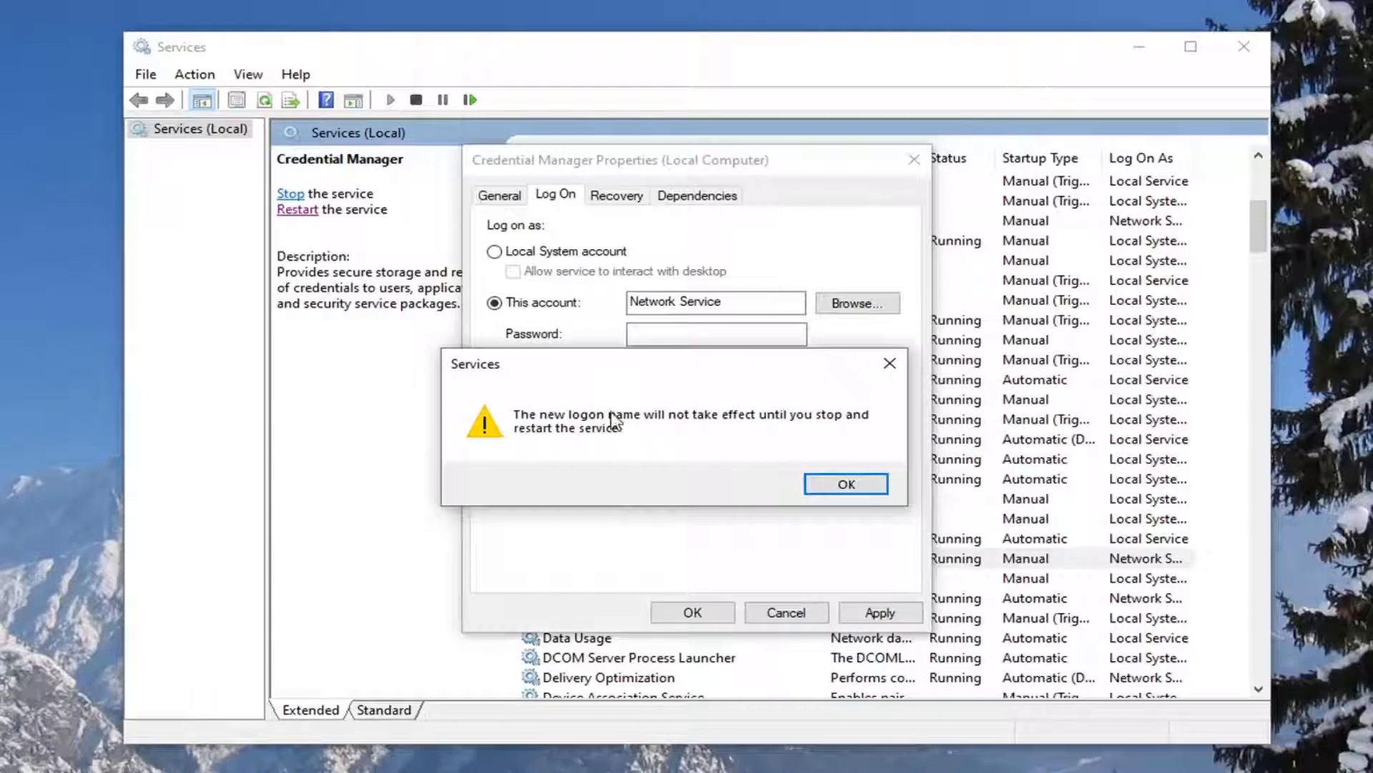
pyautogui.moveTo(631, 452)
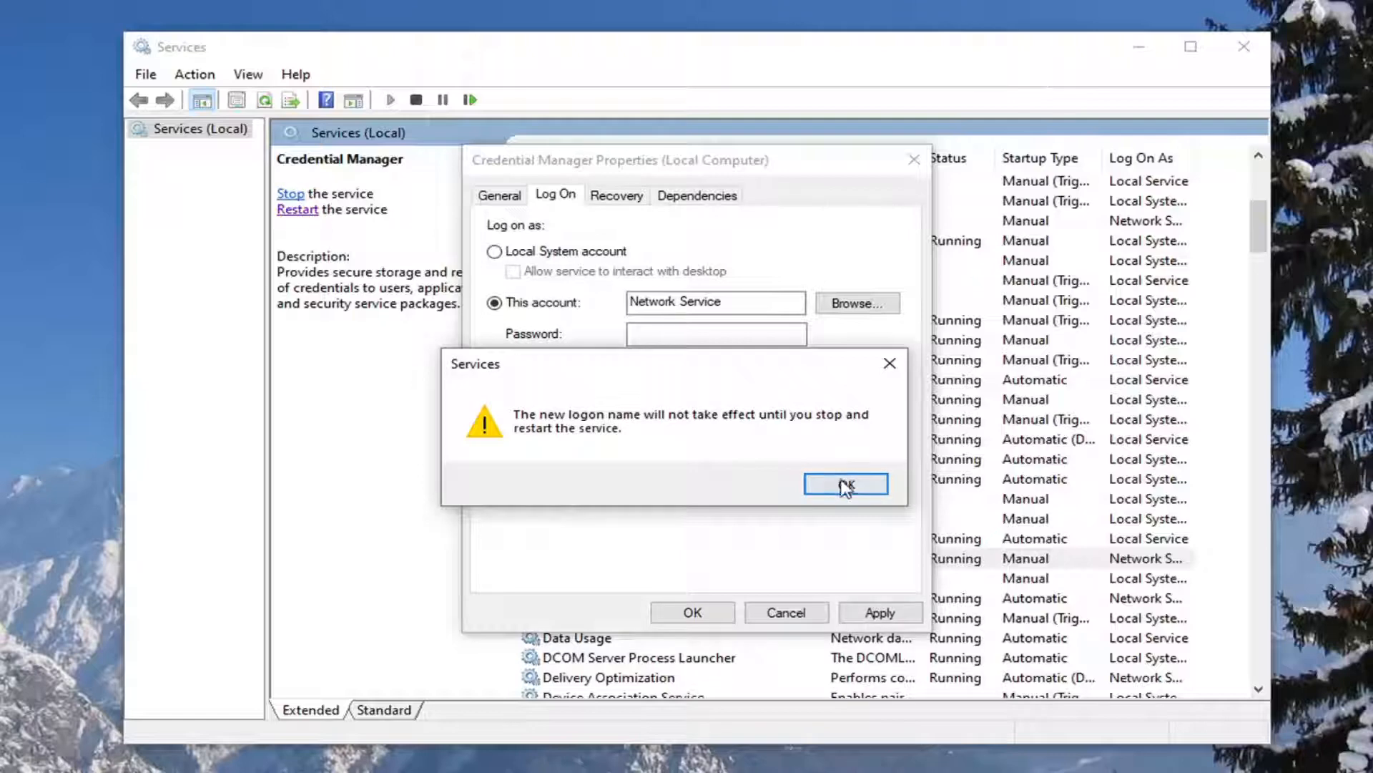
pyautogui.click(846, 484)
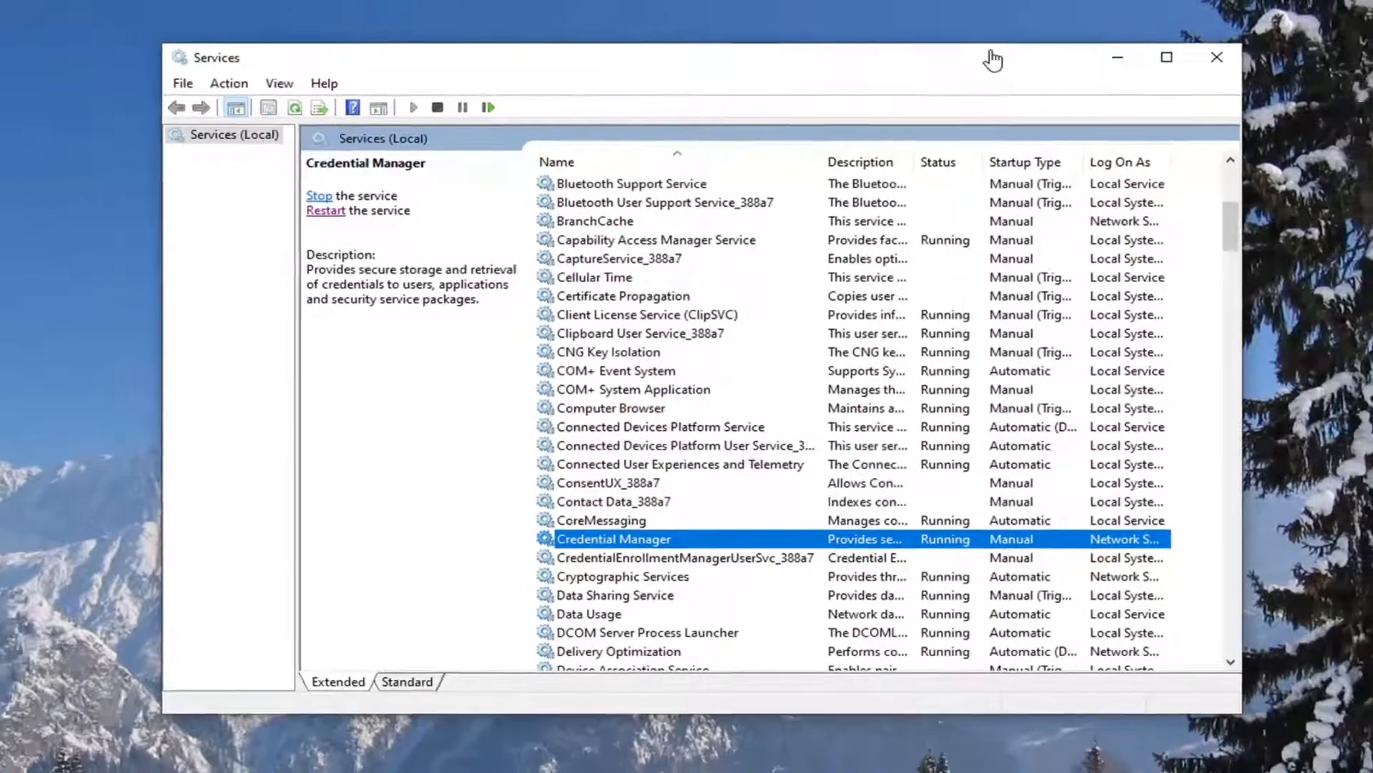
# - Close the Services window to return to the desktop
pyautogui.click(1217, 57)
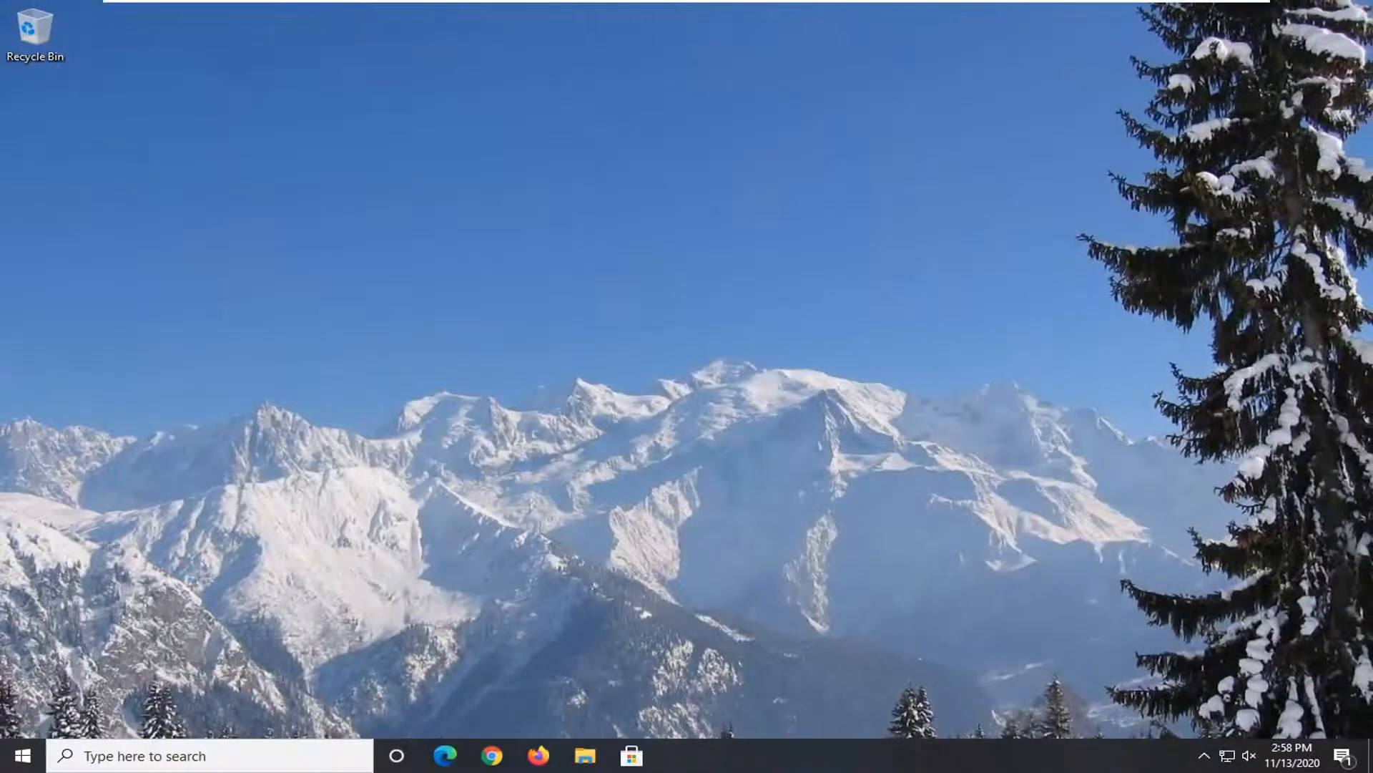